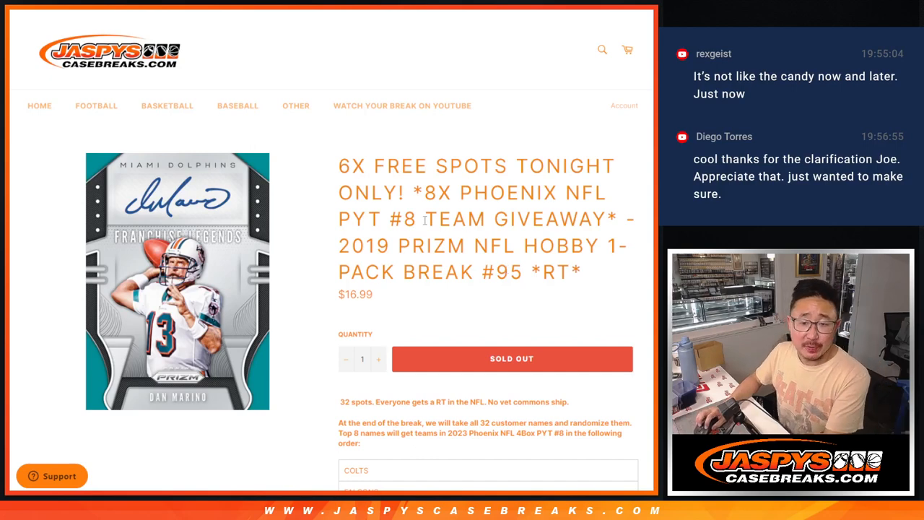
mouse_move(598, 278)
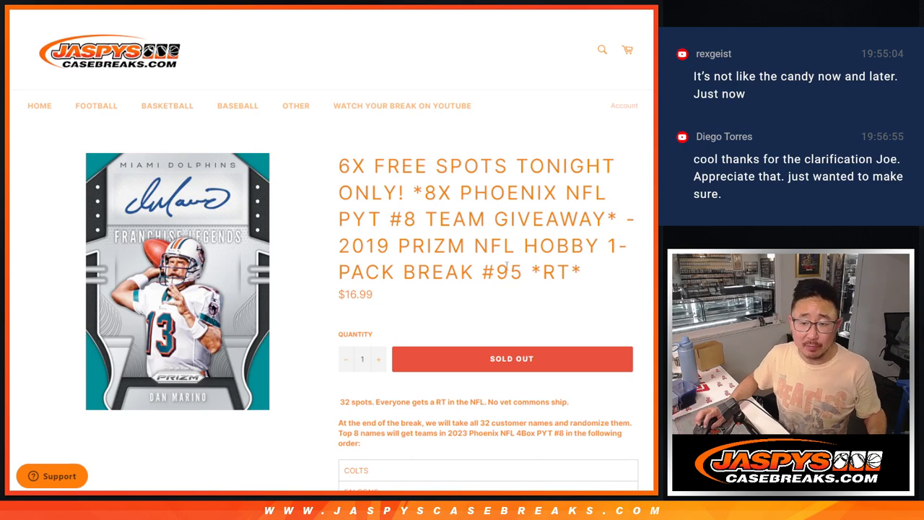
Highlight '6X FREE SPOTS TONIGHT ONLY!' at the start of the break title and review the listing.
left_click_drag(366, 166, 396, 193)
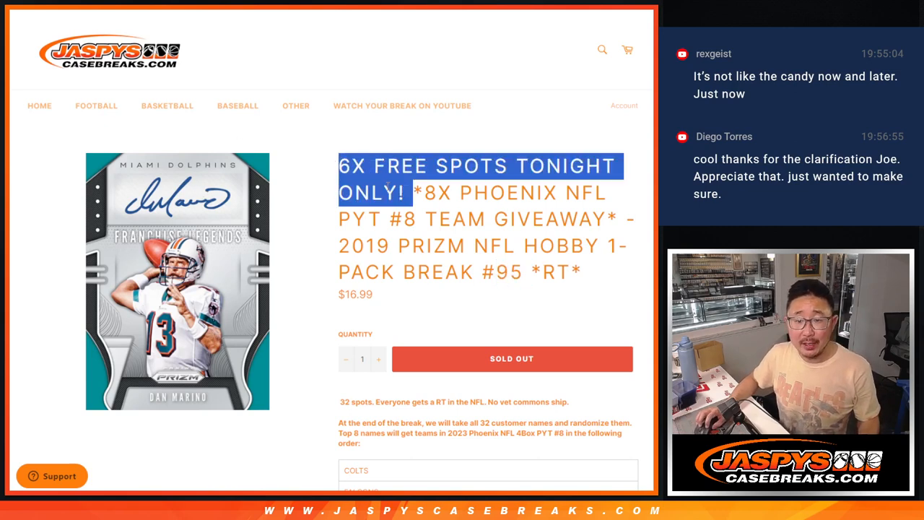
scroll("down", 3)
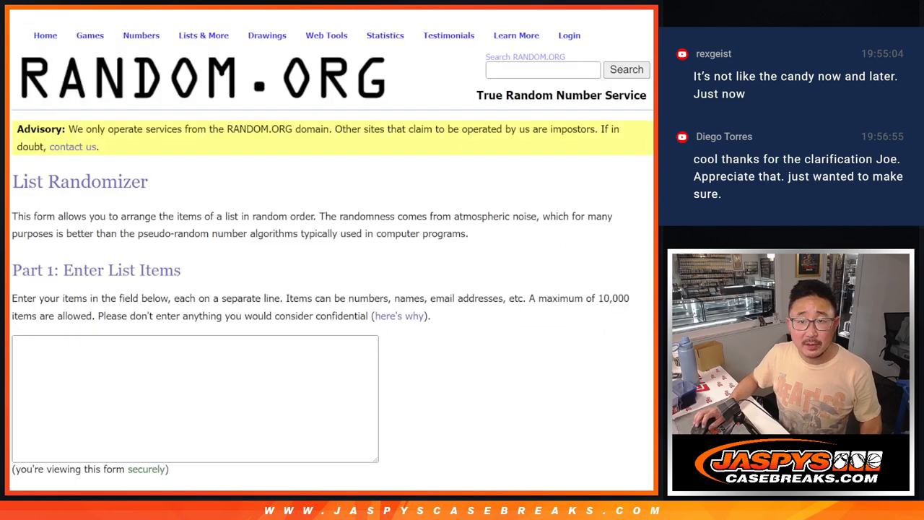
type("Tristan Chin-Fatt")
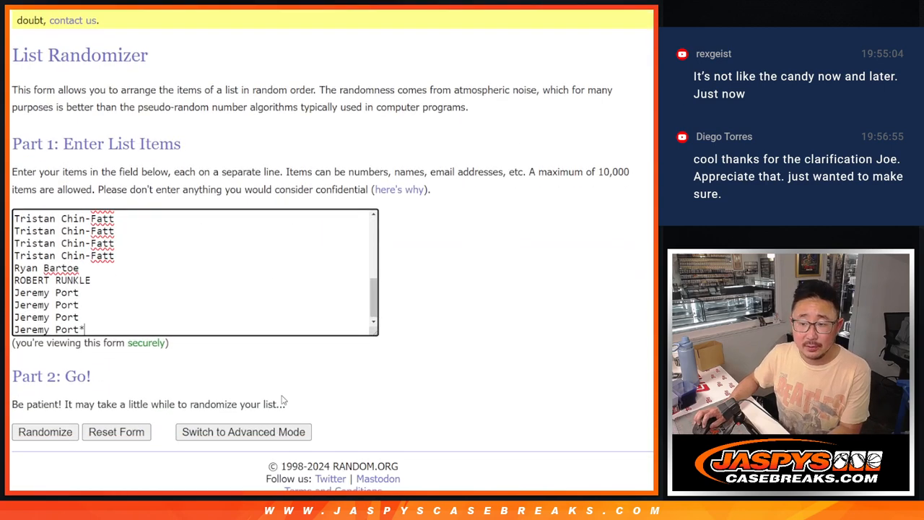
left_click(45, 432)
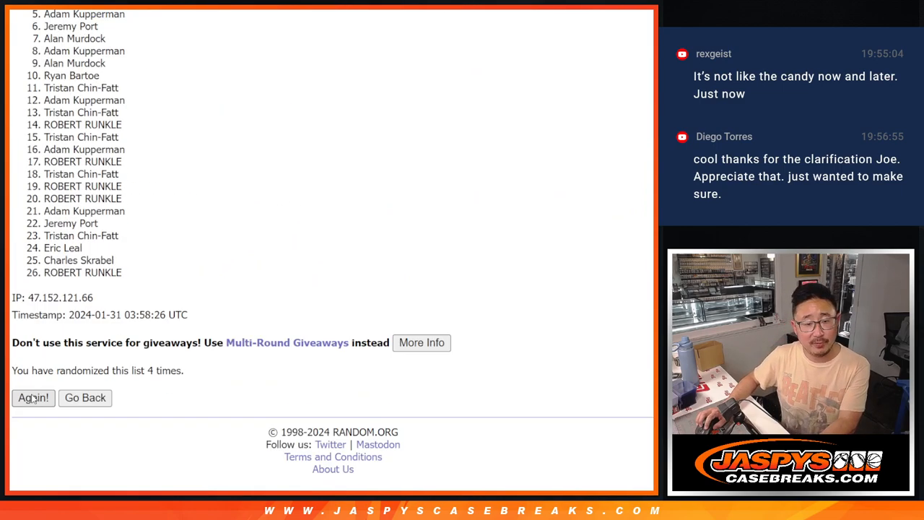
left_click(32, 398)
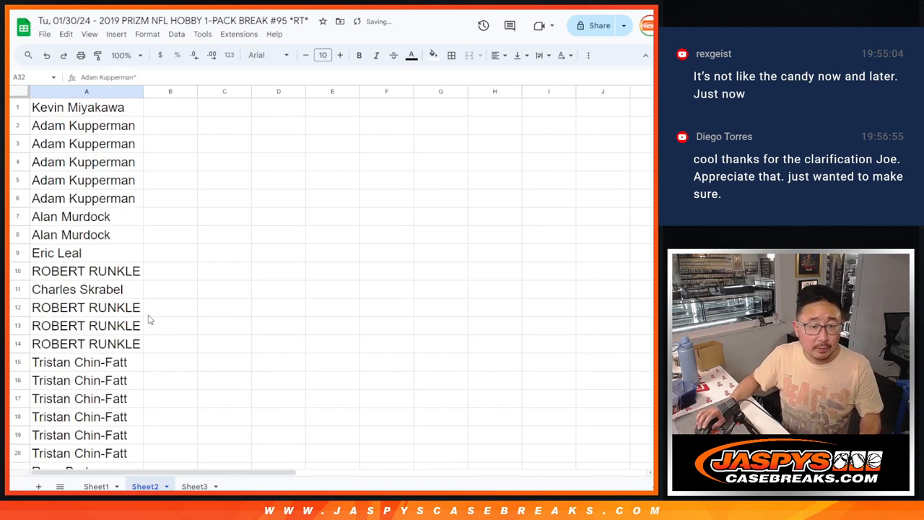
Switch to Sheet2 and select the customer names column.
left_click(95, 485)
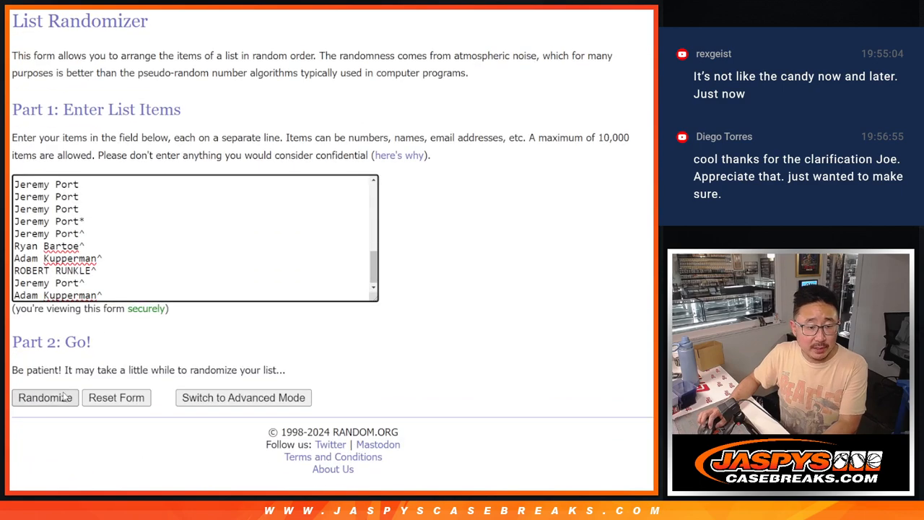
Randomize the updated 32-name customer list twice on RANDOM.ORG.
left_click(45, 397)
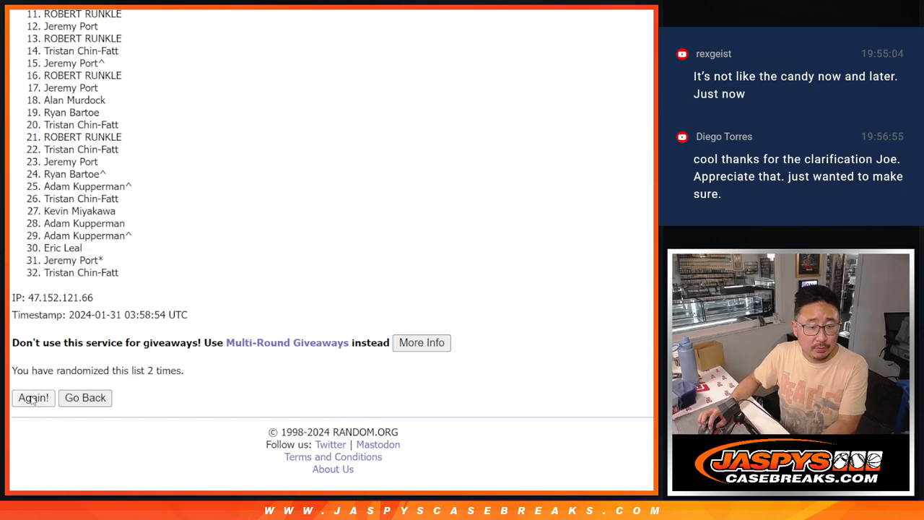
left_click(31, 399)
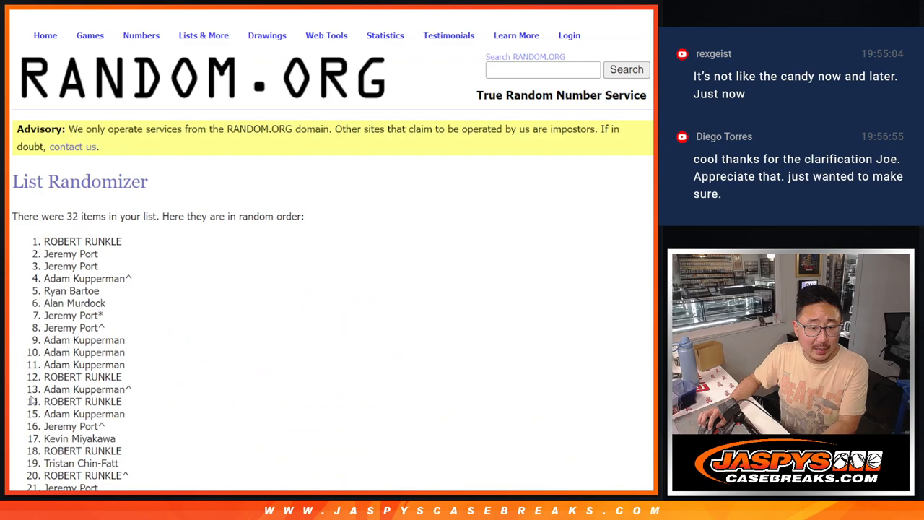
scroll("down", 3)
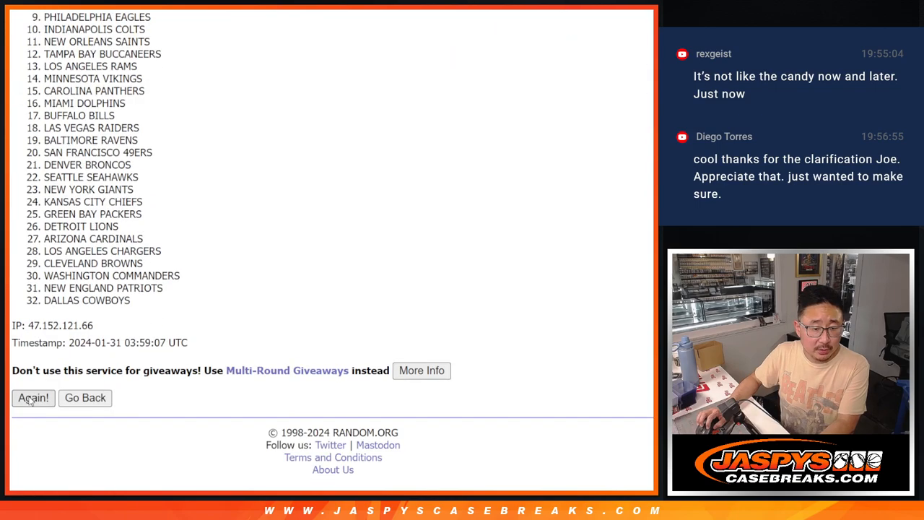
Reshuffle the list of 32 NFL teams repeatedly.
left_click(31, 398)
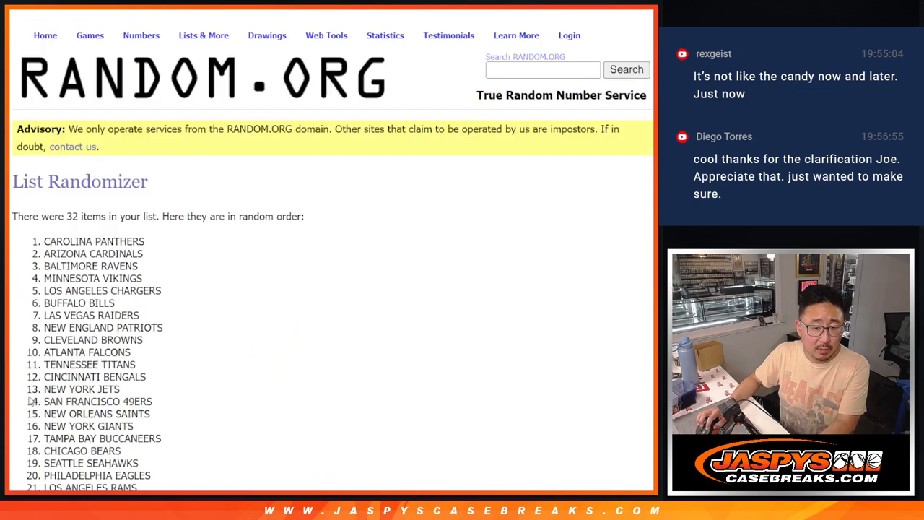
scroll("down", 3)
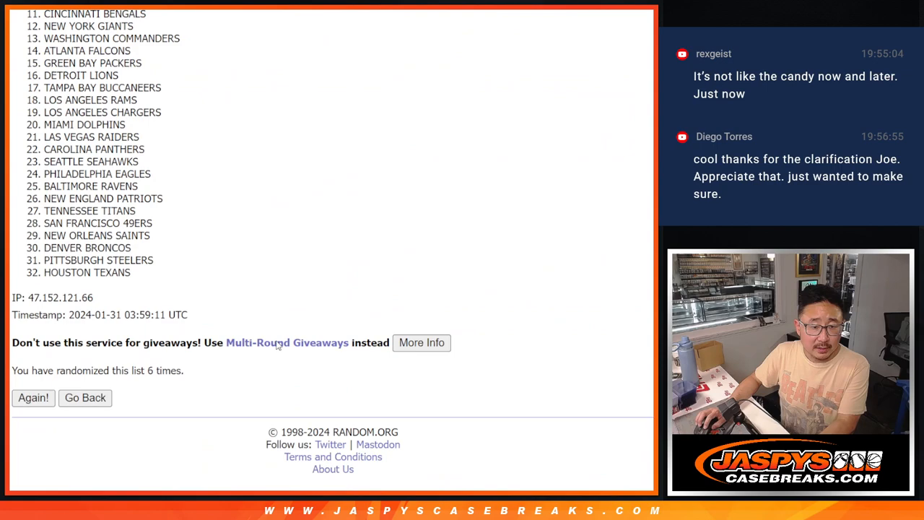
left_click(32, 398)
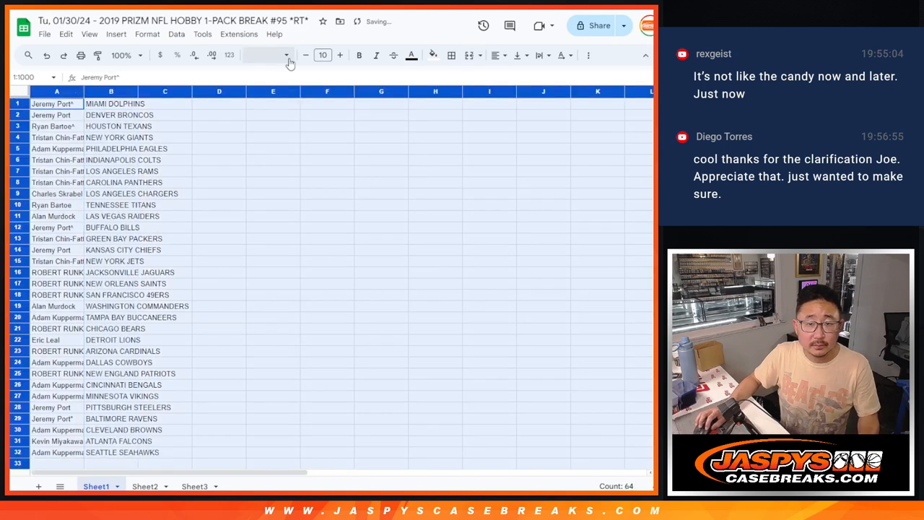
Restyle columns A:B in Rubik size 12 and sort the pairs A→Z by team.
left_click(324, 55)
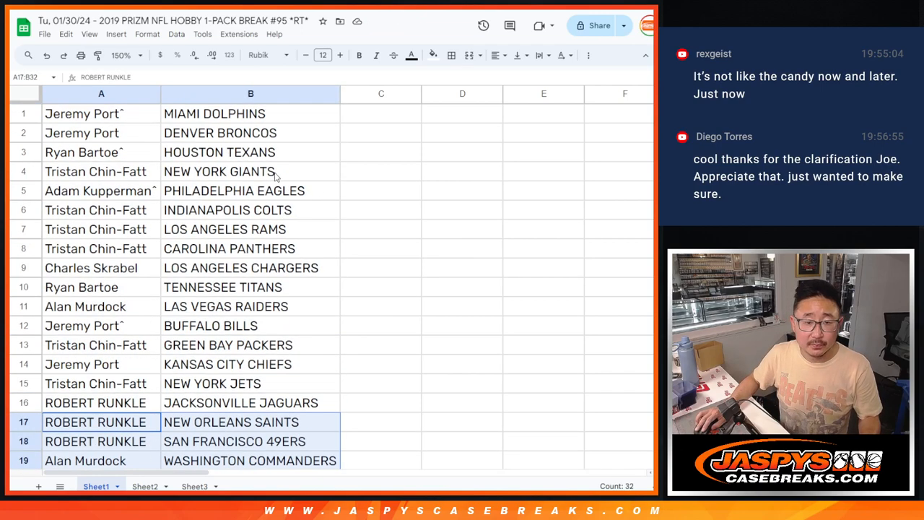
left_click(121, 55)
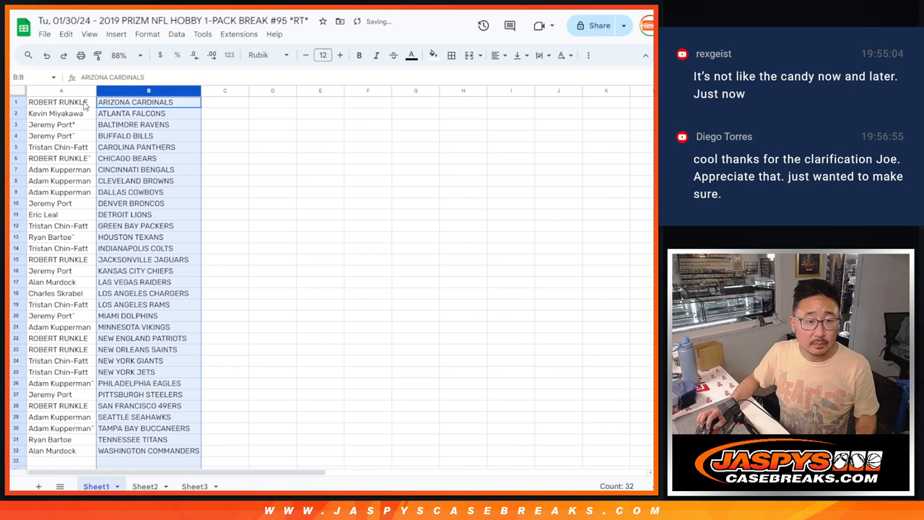
left_click(450, 55)
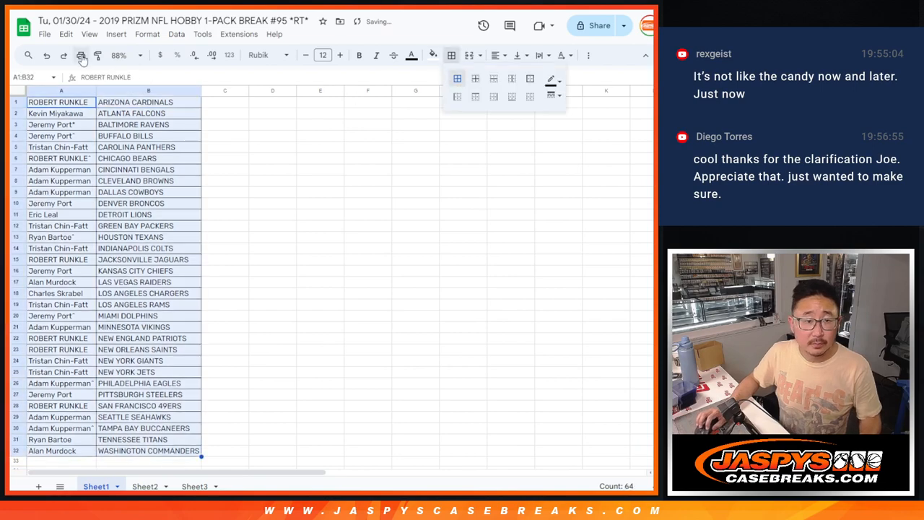
Print the winners sheet with the workbook title included in the header.
left_click(81, 54)
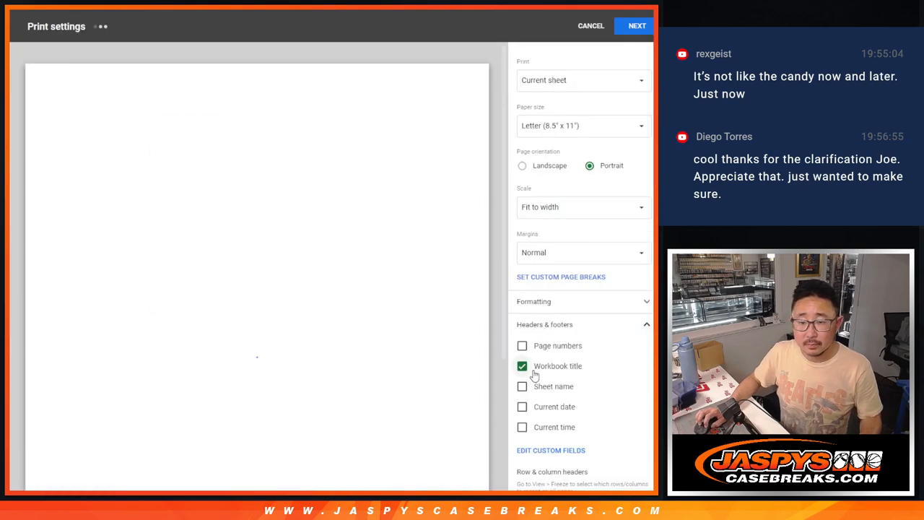
left_click(637, 26)
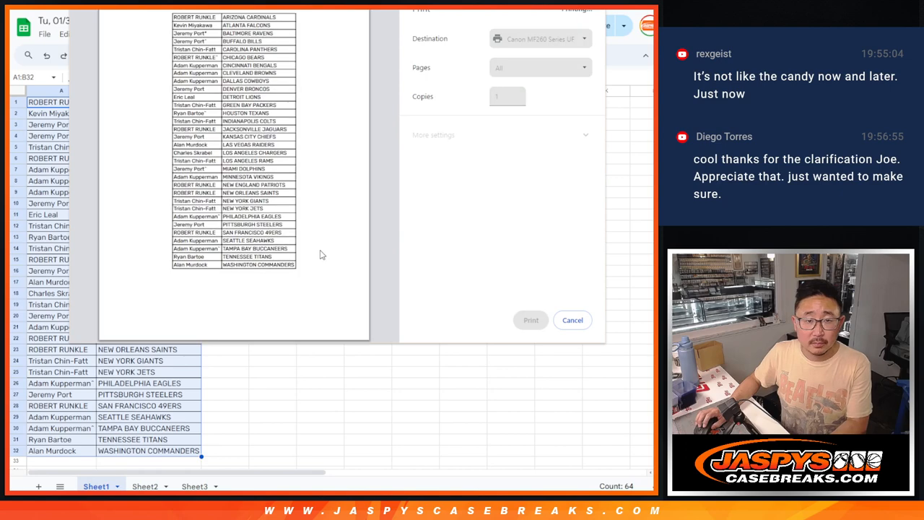
left_click(571, 320)
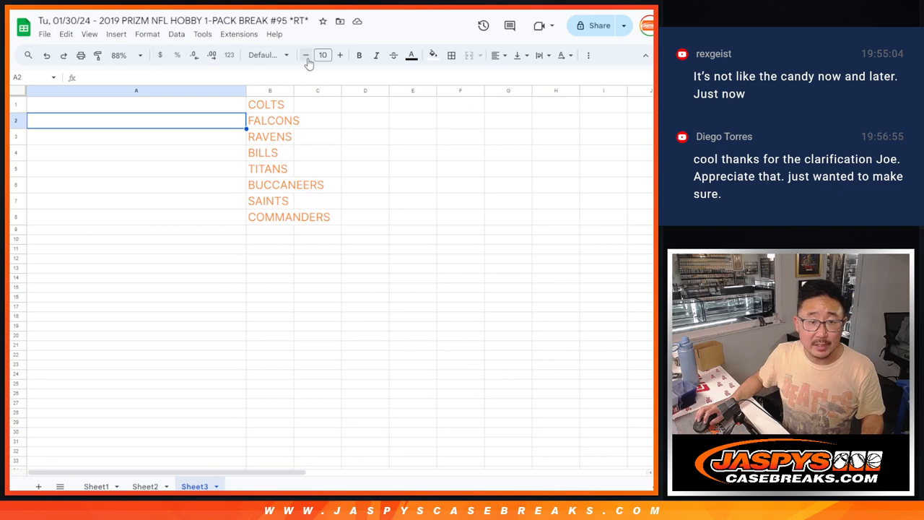
Set Sheet3's eight team names to size 18 and zoom the view to 150%.
left_click(339, 55)
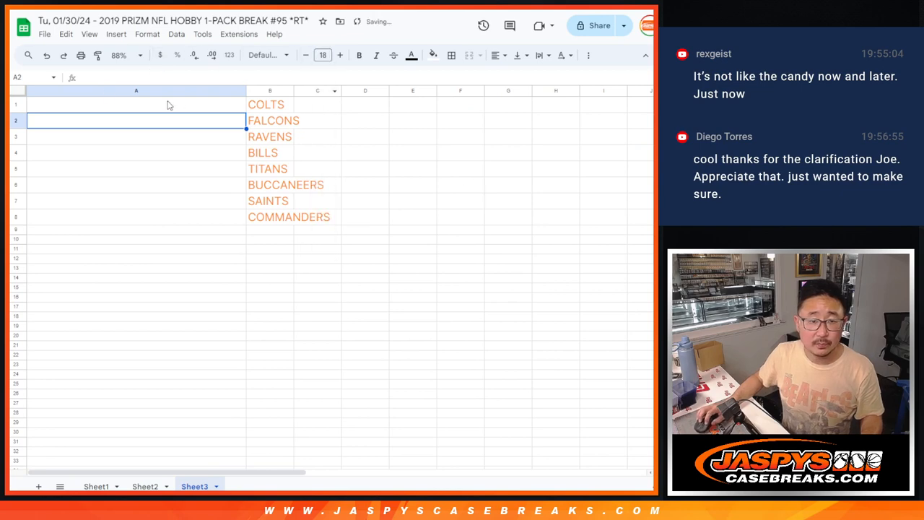
left_click(119, 54)
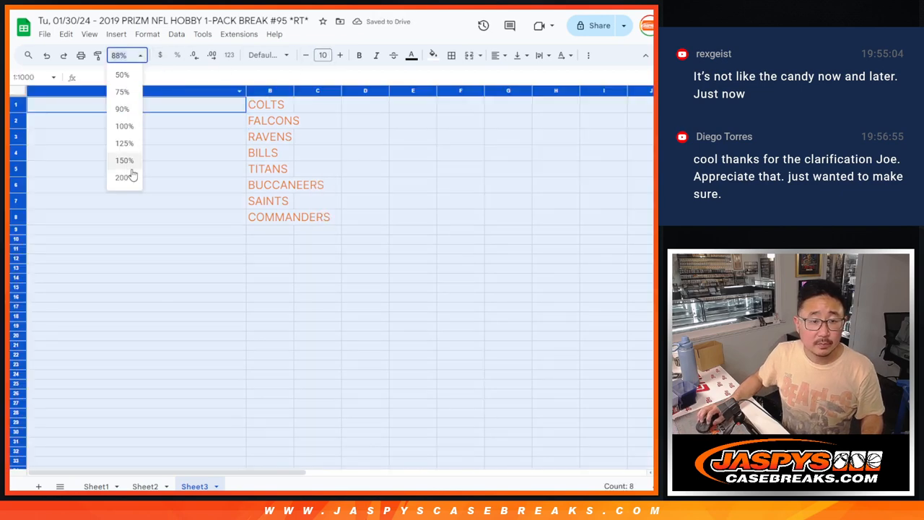
left_click(124, 159)
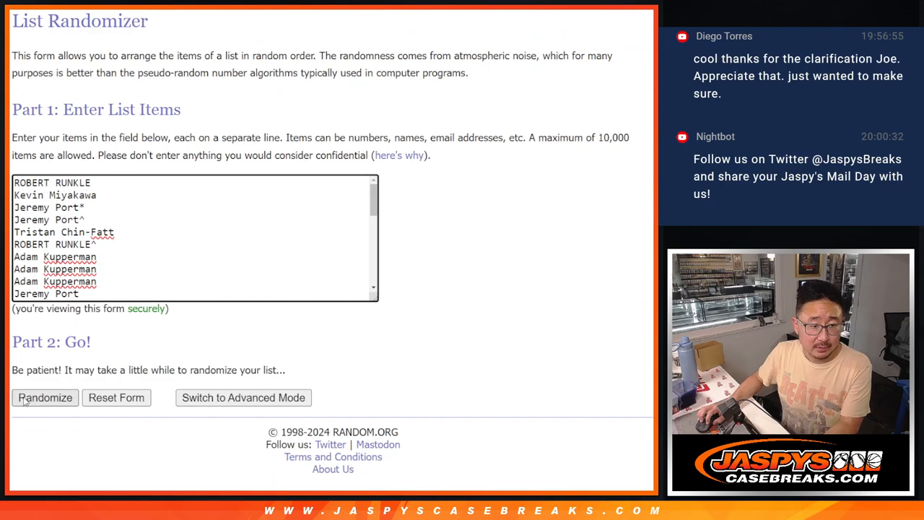
Randomize the 32 customer names repeatedly until the list has been shuffled 11 times.
left_click(45, 399)
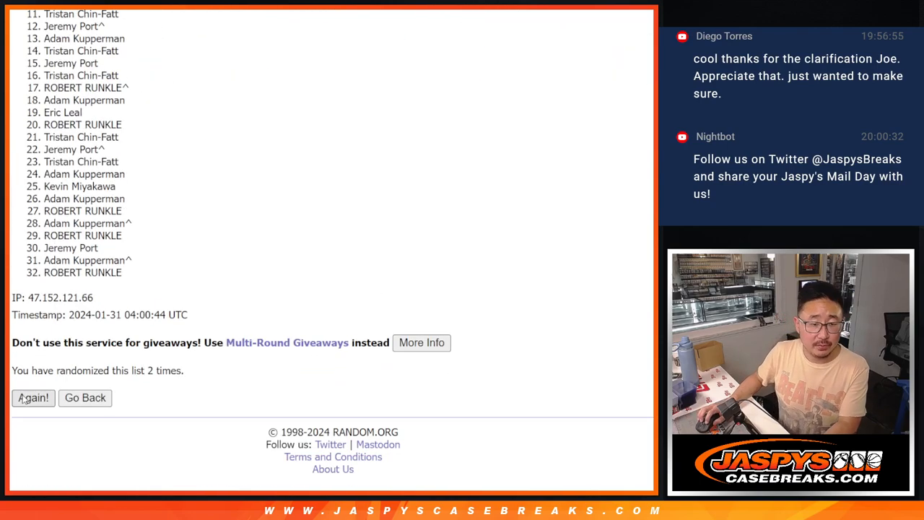
left_click(31, 399)
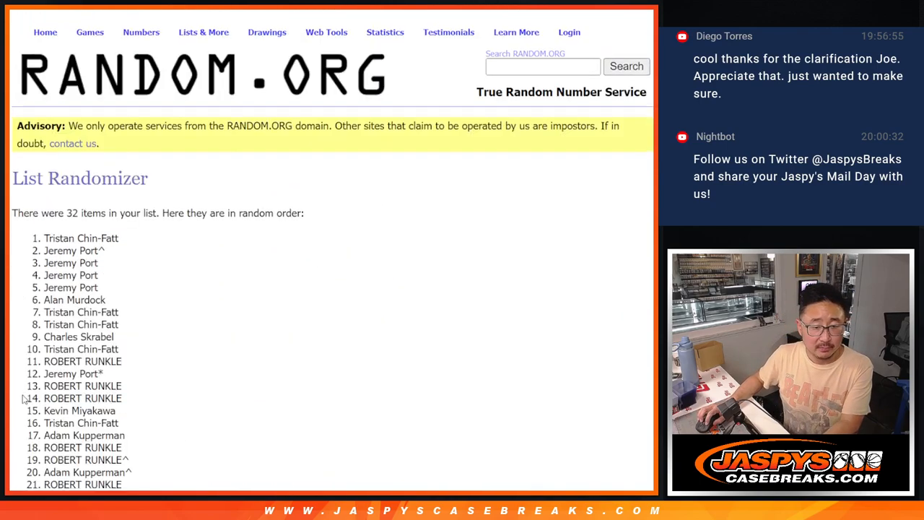
scroll("down", 3)
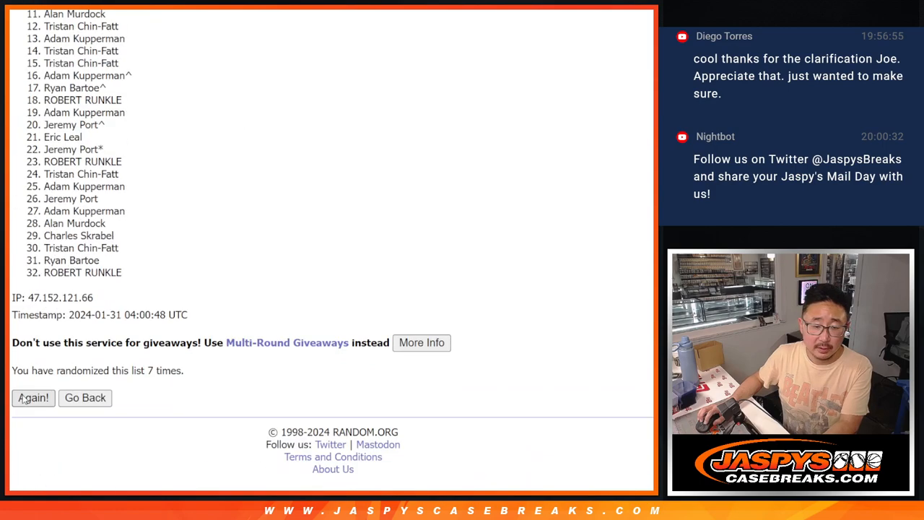
left_click(32, 399)
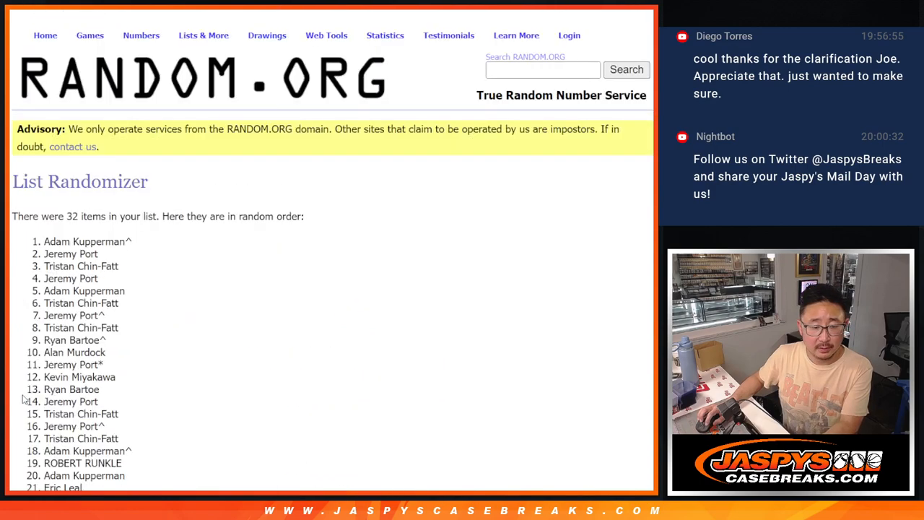
scroll("down", 3)
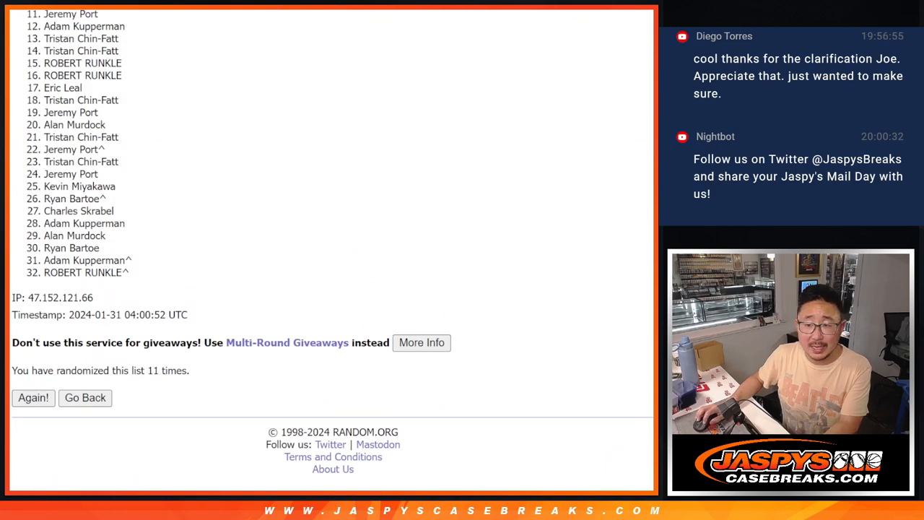
scroll("down", 3)
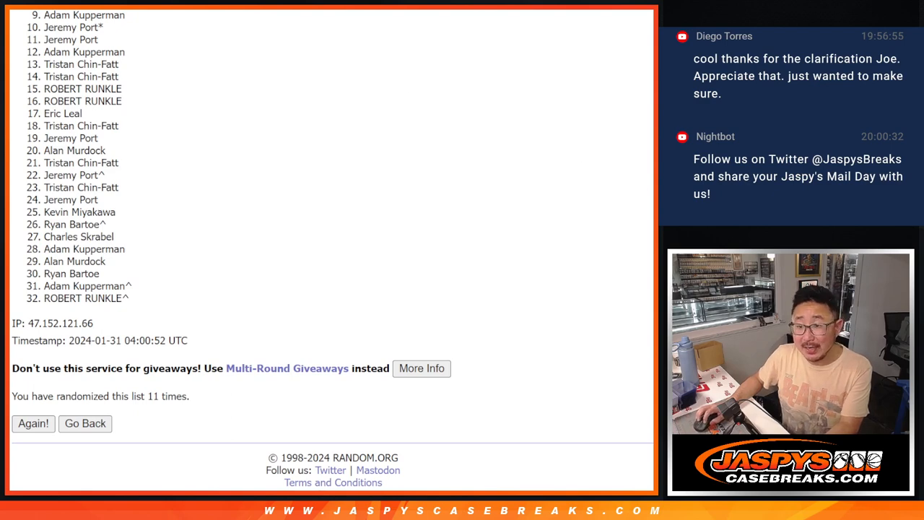
scroll("down", 3)
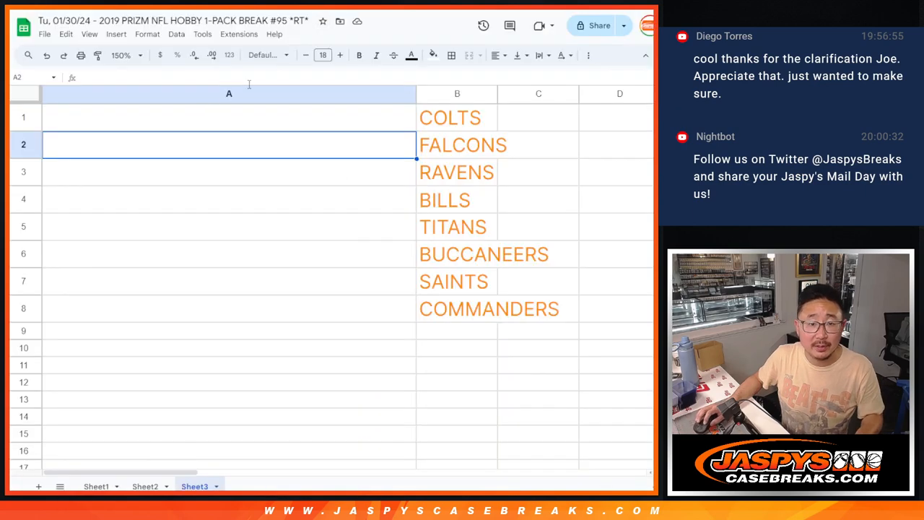
Make the eight pasted winner names in A1:A8 18-point and select the name beside COMMANDERS.
left_click(324, 55)
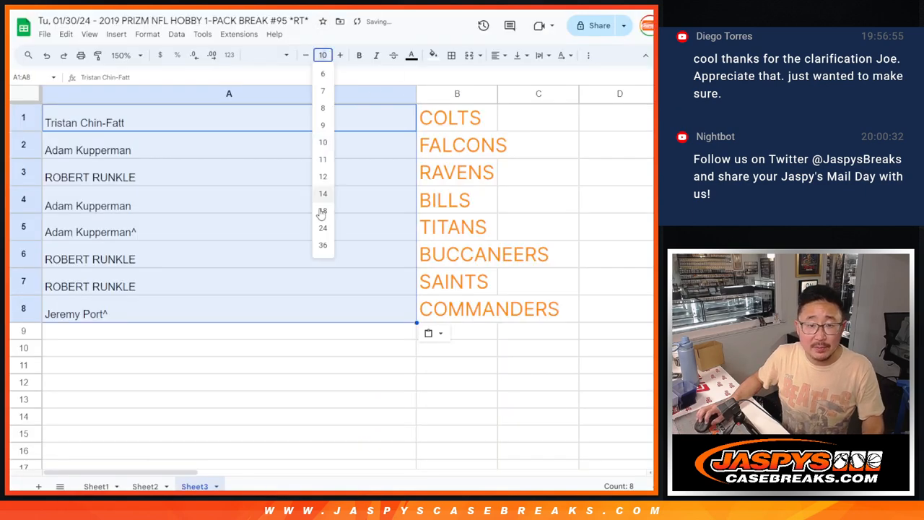
left_click(323, 211)
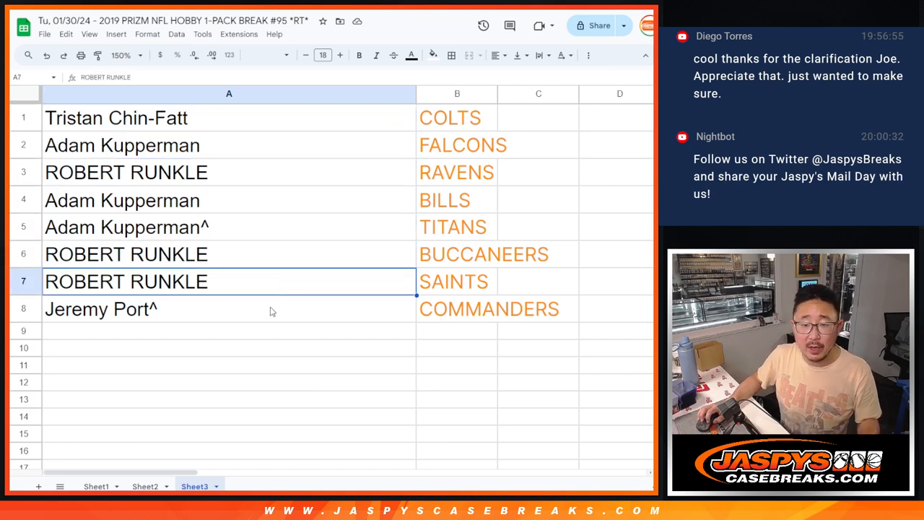
left_click(101, 309)
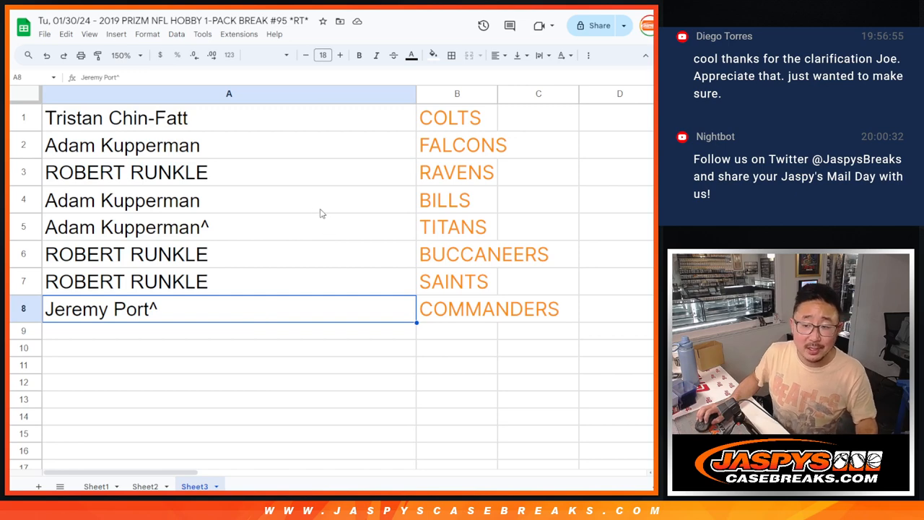
mouse_move(303, 202)
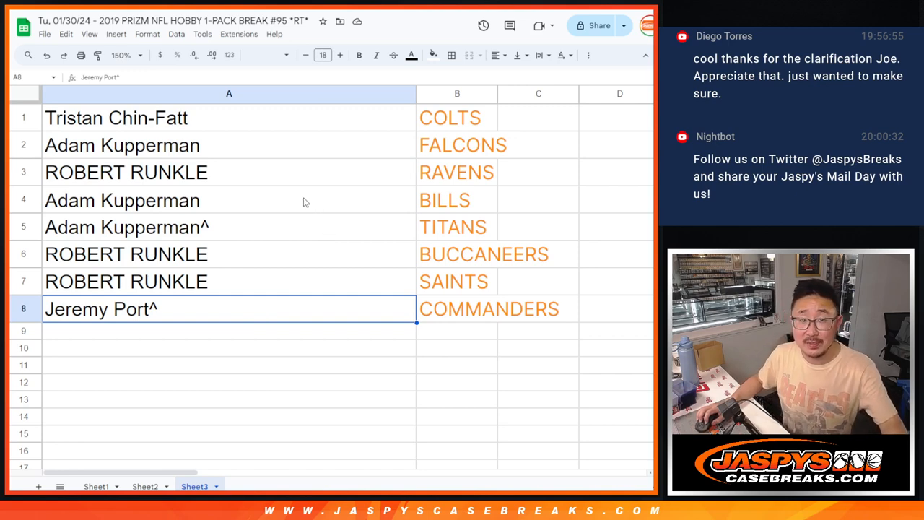